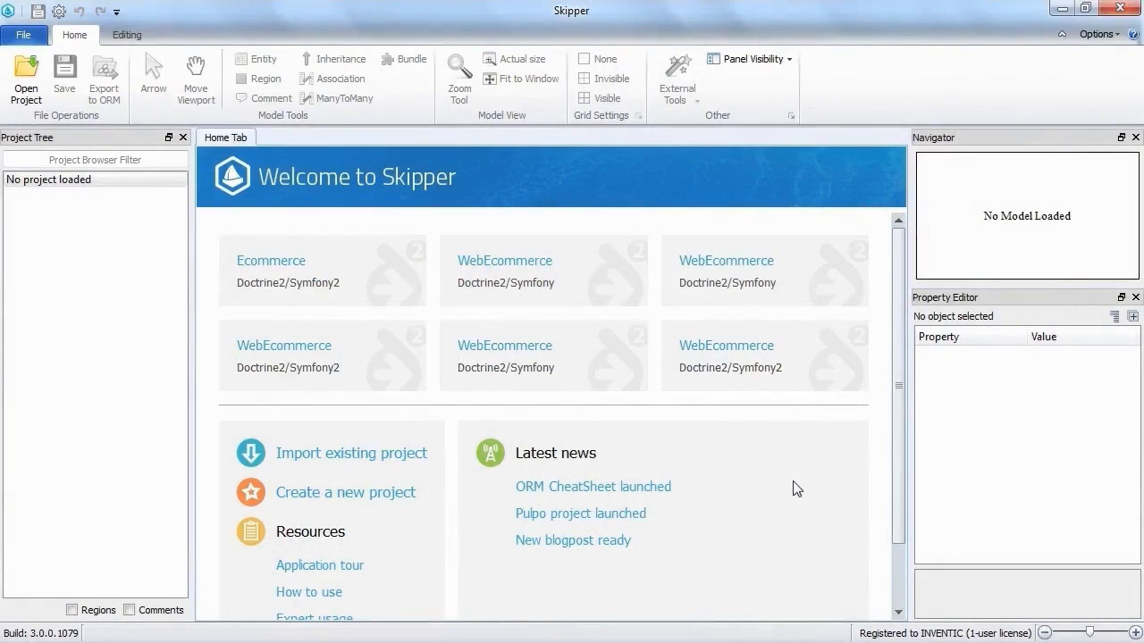
pyautogui.moveTo(789, 483)
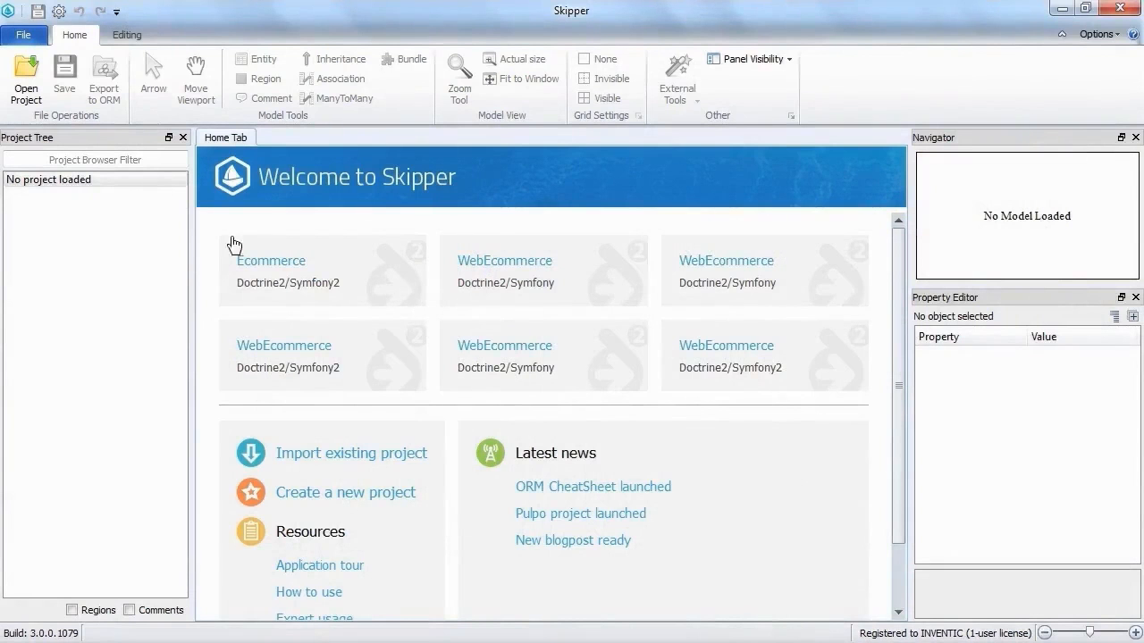
# Show the Create or Import New project options from the File menu
pyautogui.click(25, 34)
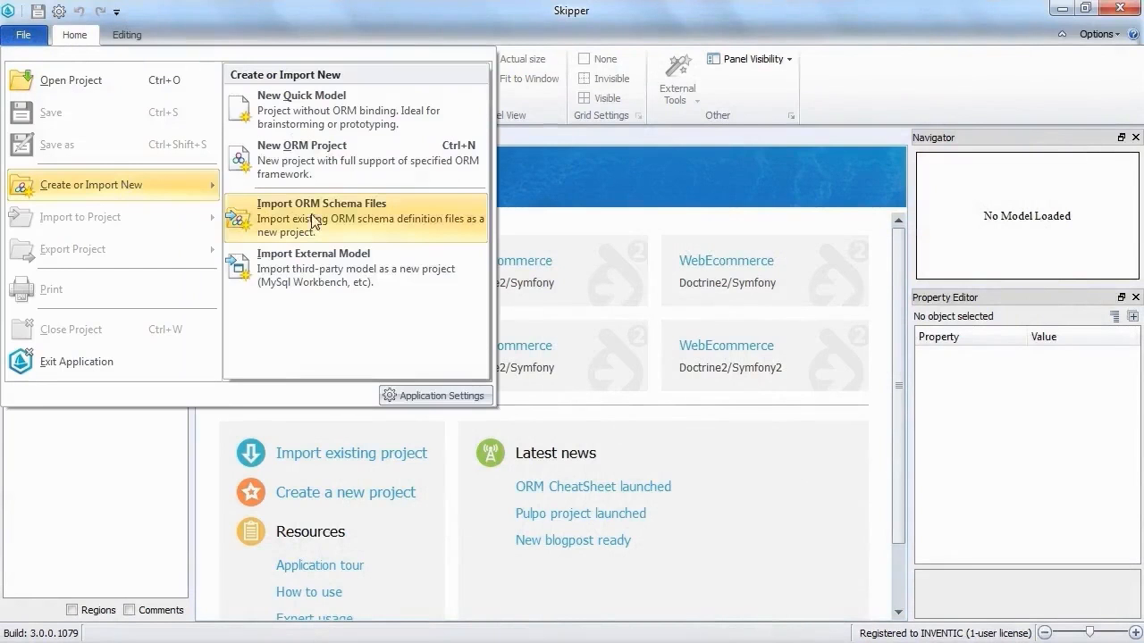
# Import the Doctrine2 ORM schema files from 01_import_new, keeping all files checked, as project 01ImportNew
pyautogui.click(322, 218)
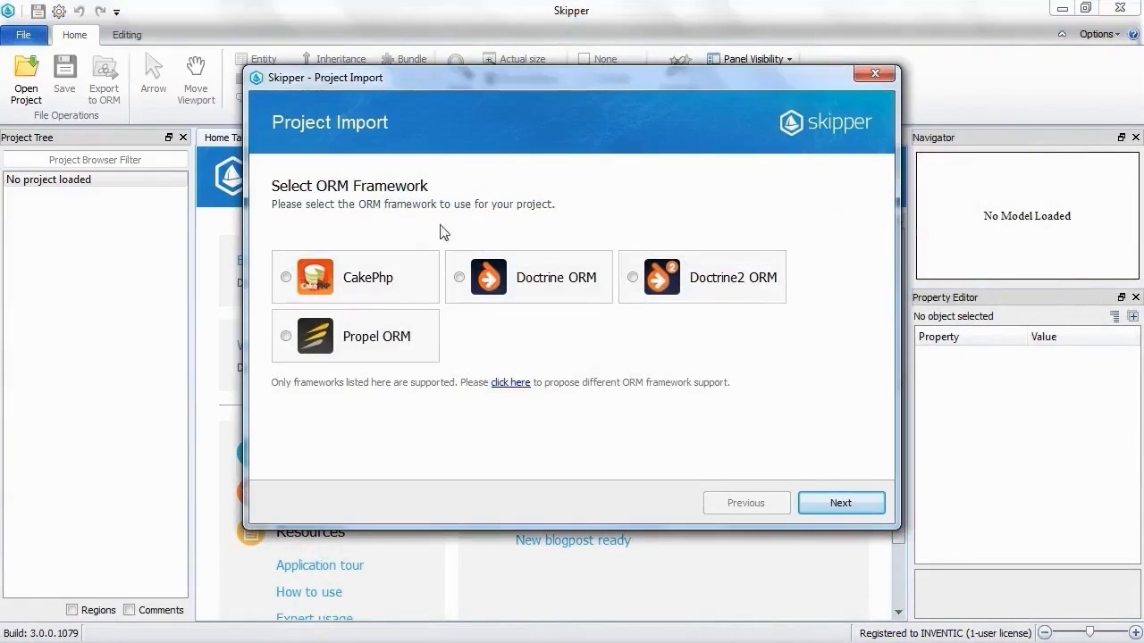
pyautogui.click(633, 277)
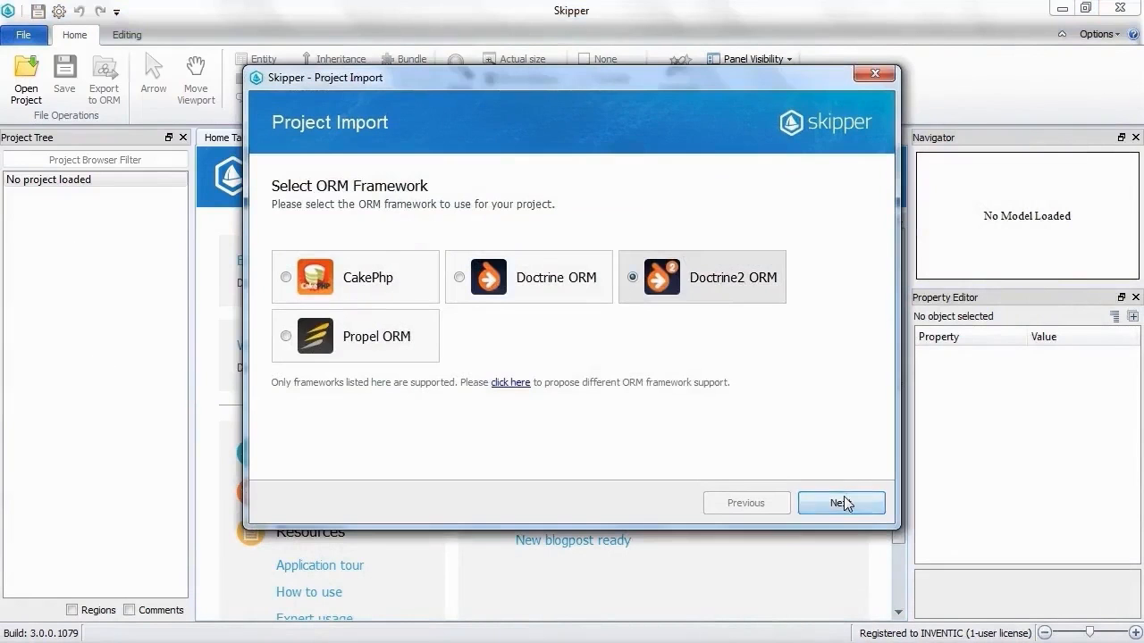
pyautogui.click(840, 502)
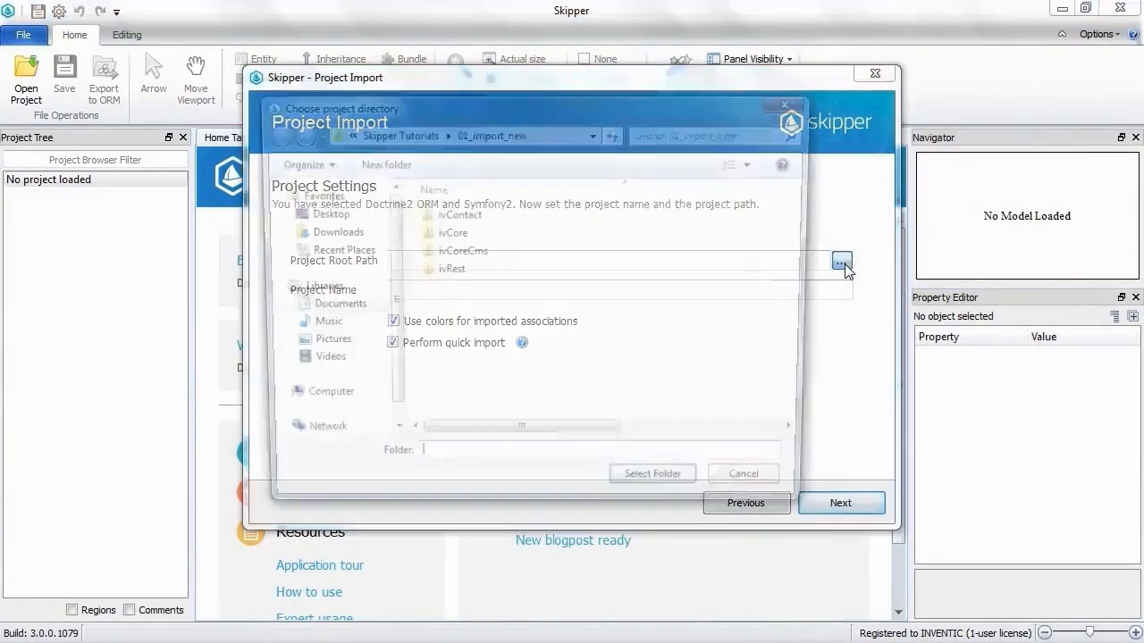
pyautogui.click(653, 471)
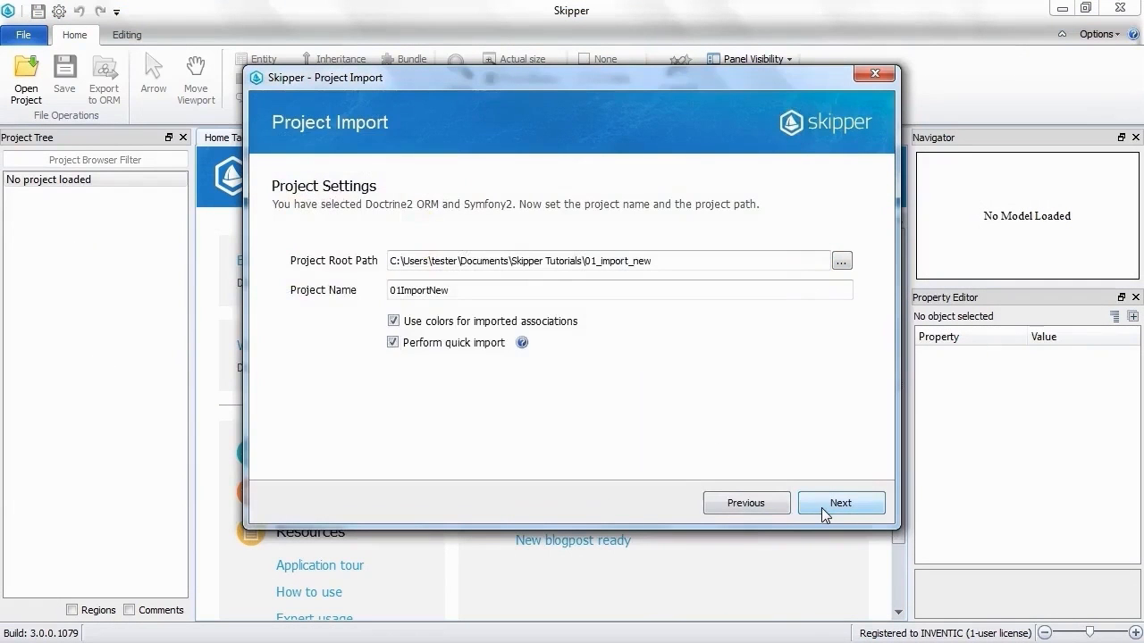
pyautogui.click(840, 502)
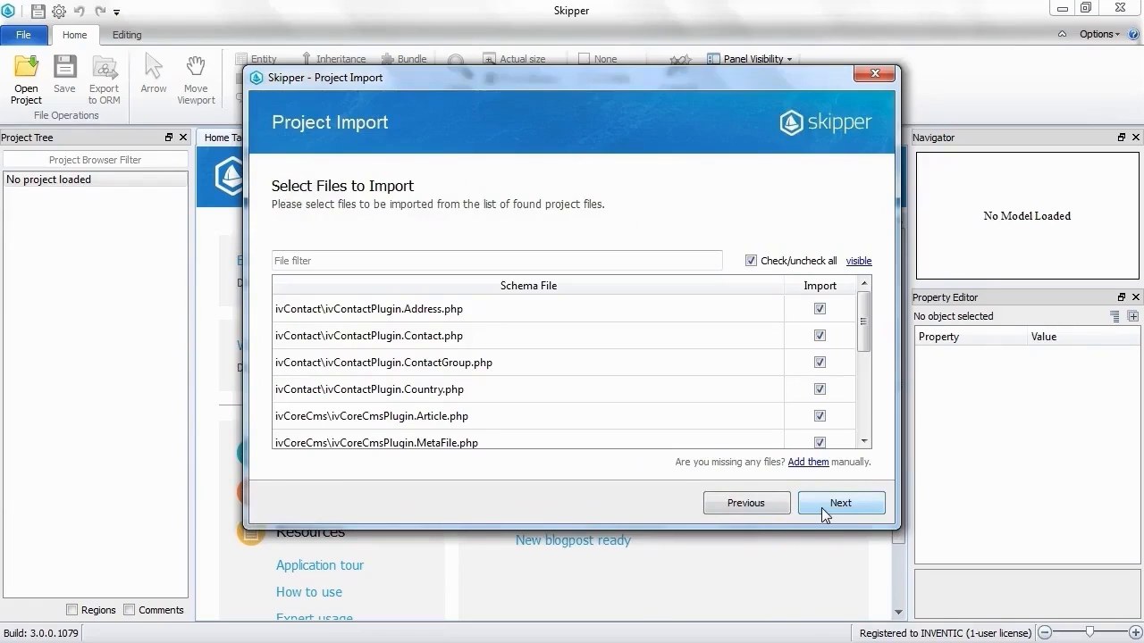
pyautogui.click(840, 502)
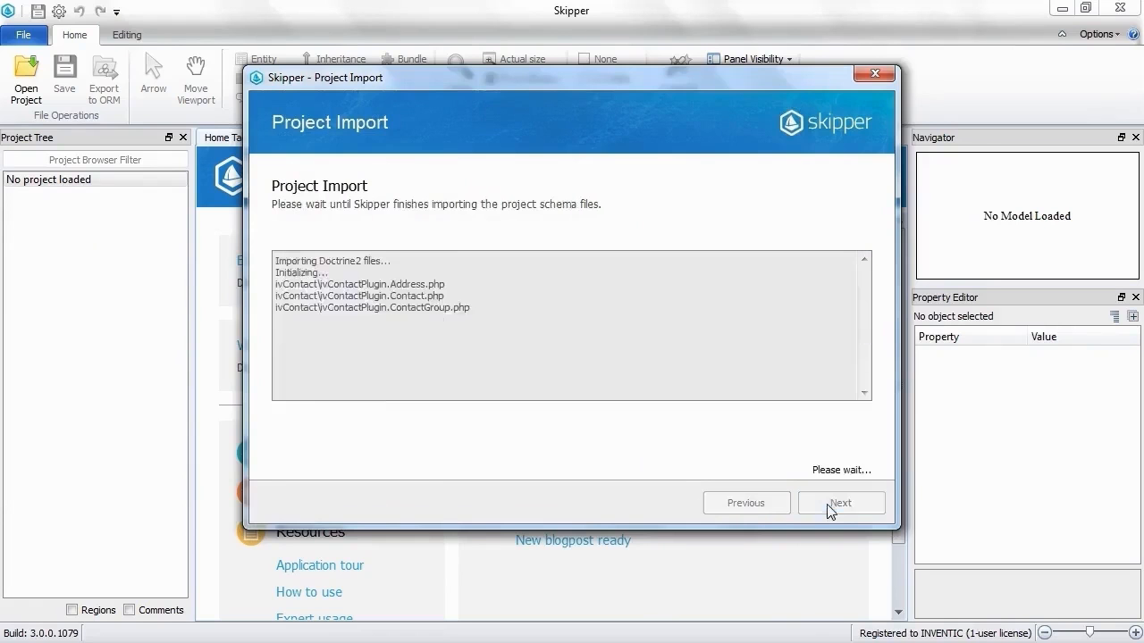
pyautogui.click(840, 502)
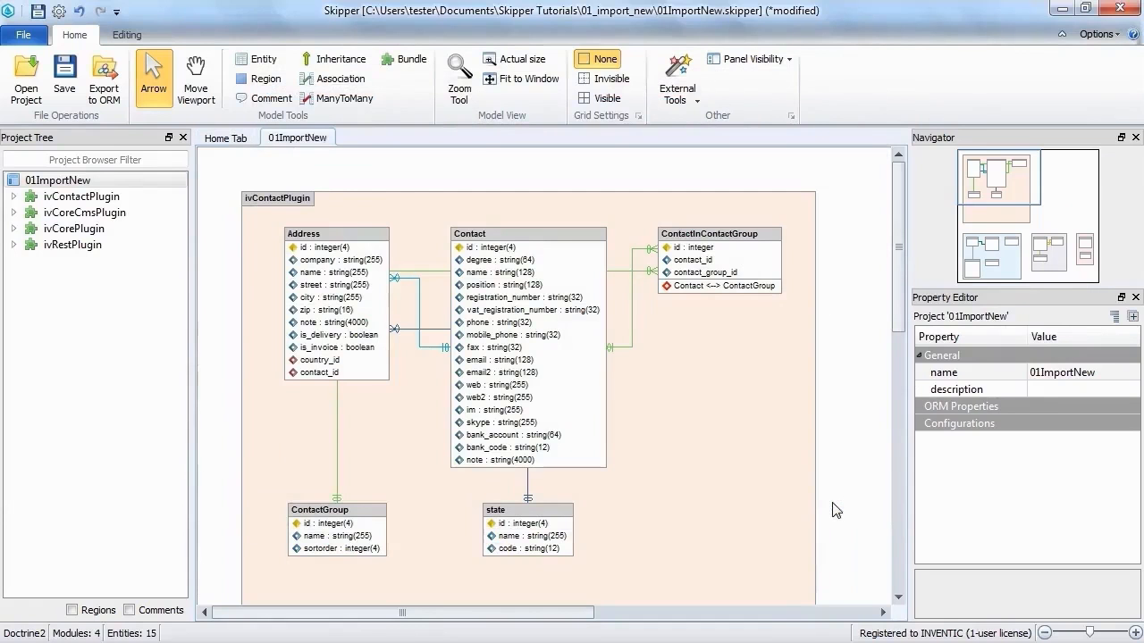
pyautogui.moveTo(708, 456)
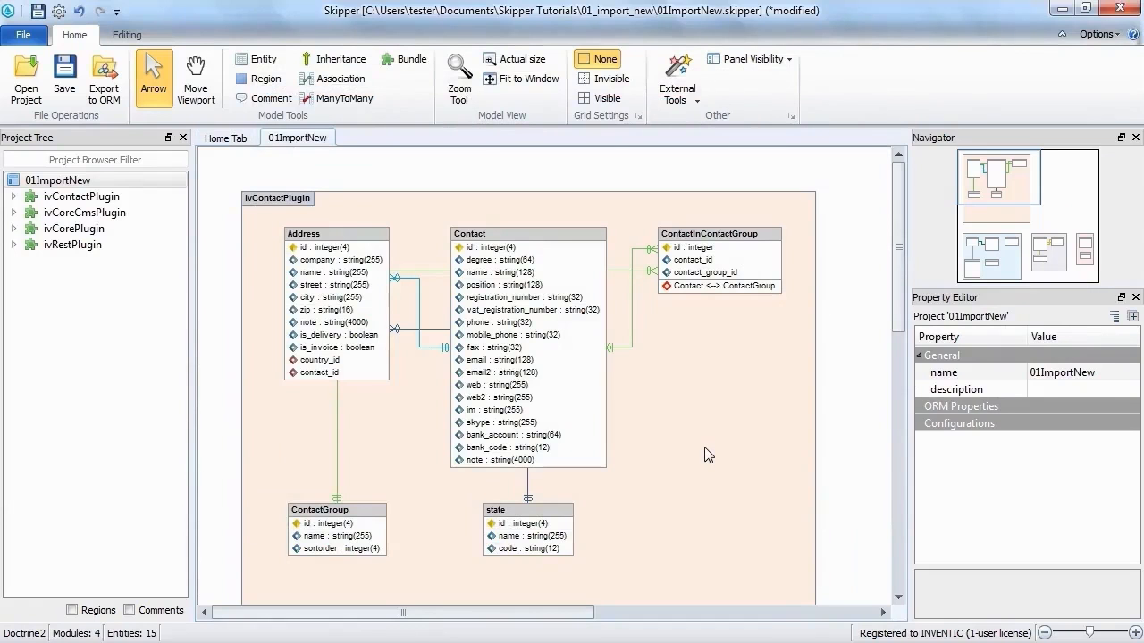
pyautogui.moveTo(617, 517)
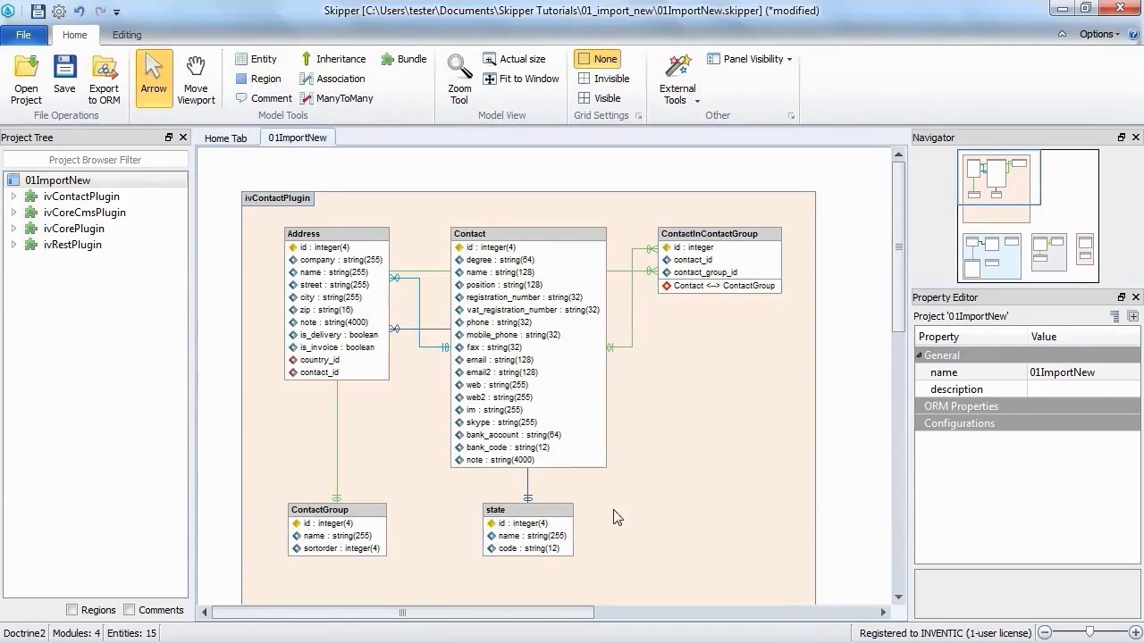
# Rename the 'state' entity to 'country' via the Entity Editor
pyautogui.doubleClick(527, 509)
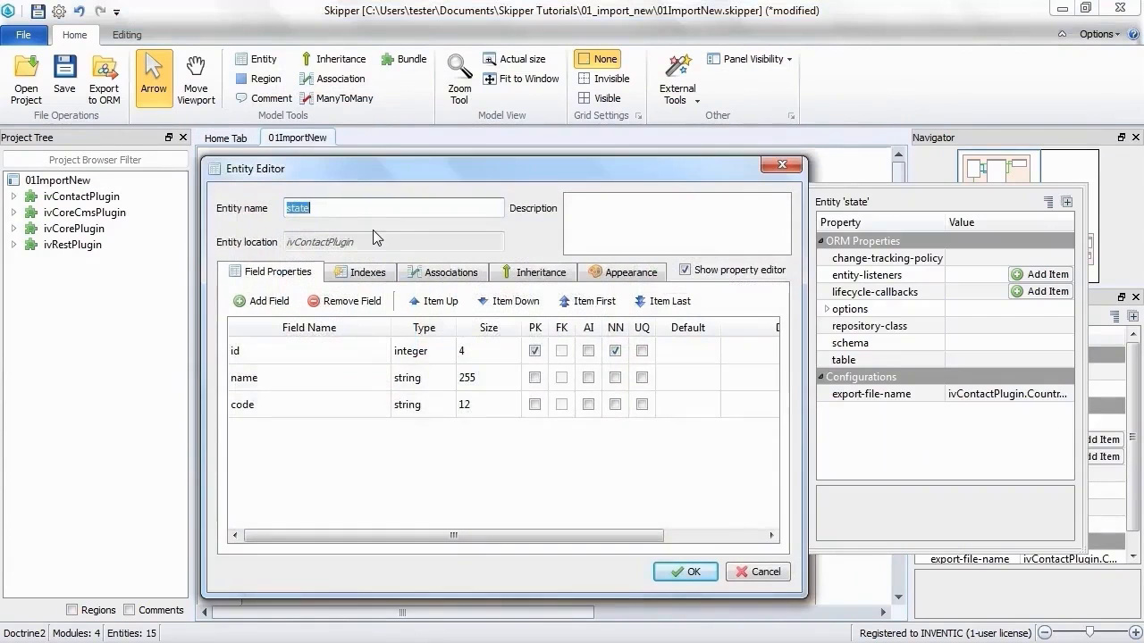
pyautogui.write('country')
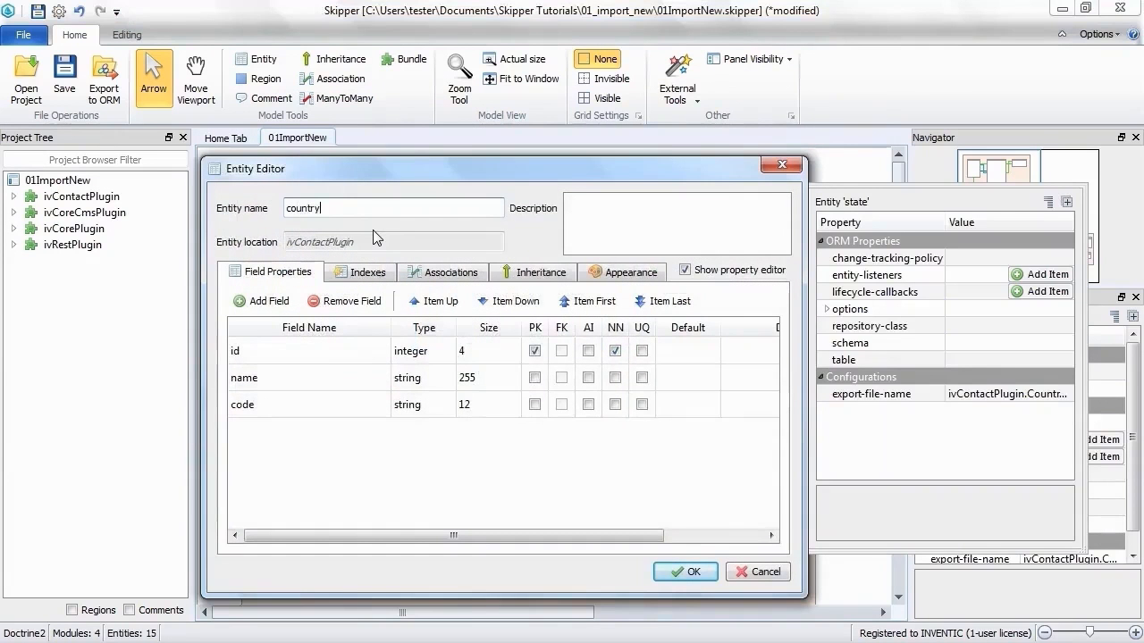
pyautogui.click(684, 572)
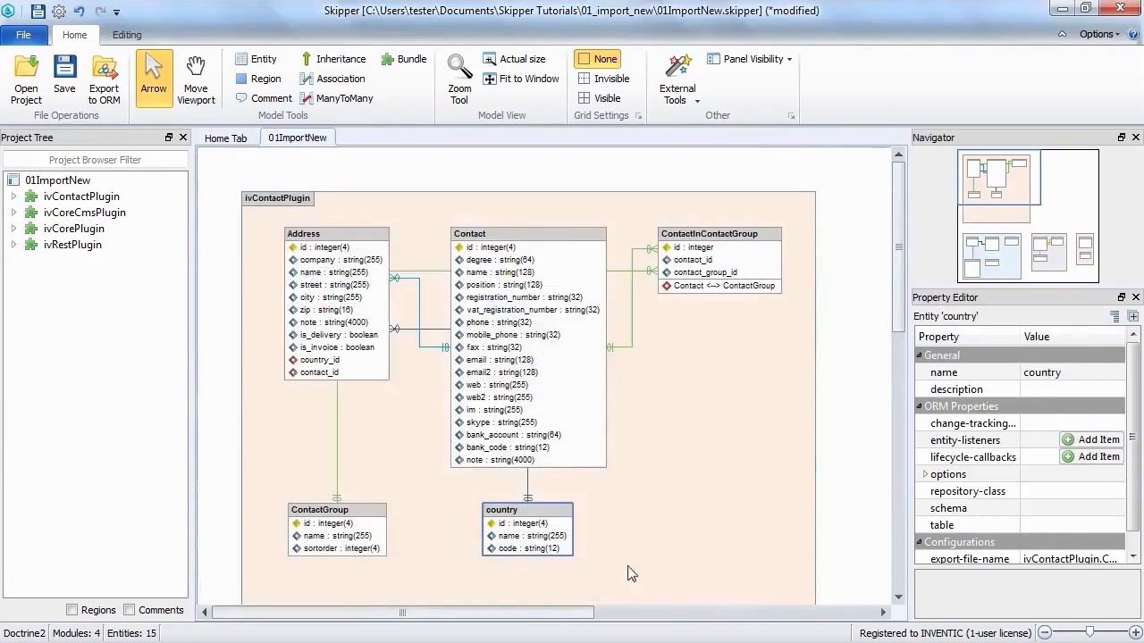
# Rename the Contact entity's 'note' field to 'comment'
pyautogui.doubleClick(527, 232)
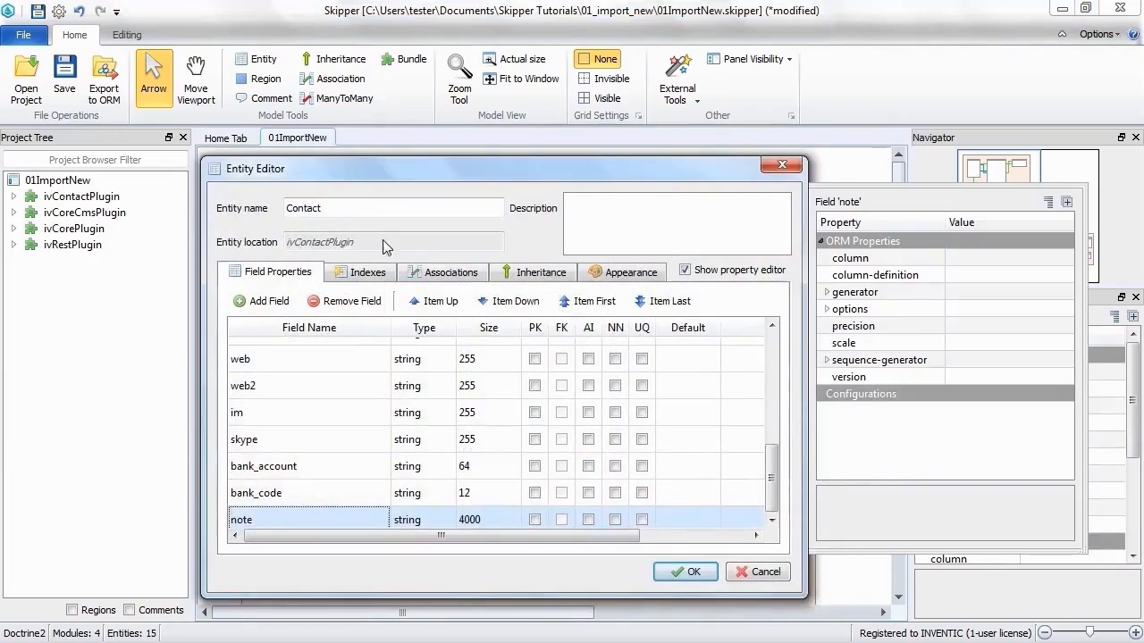
pyautogui.write('c')
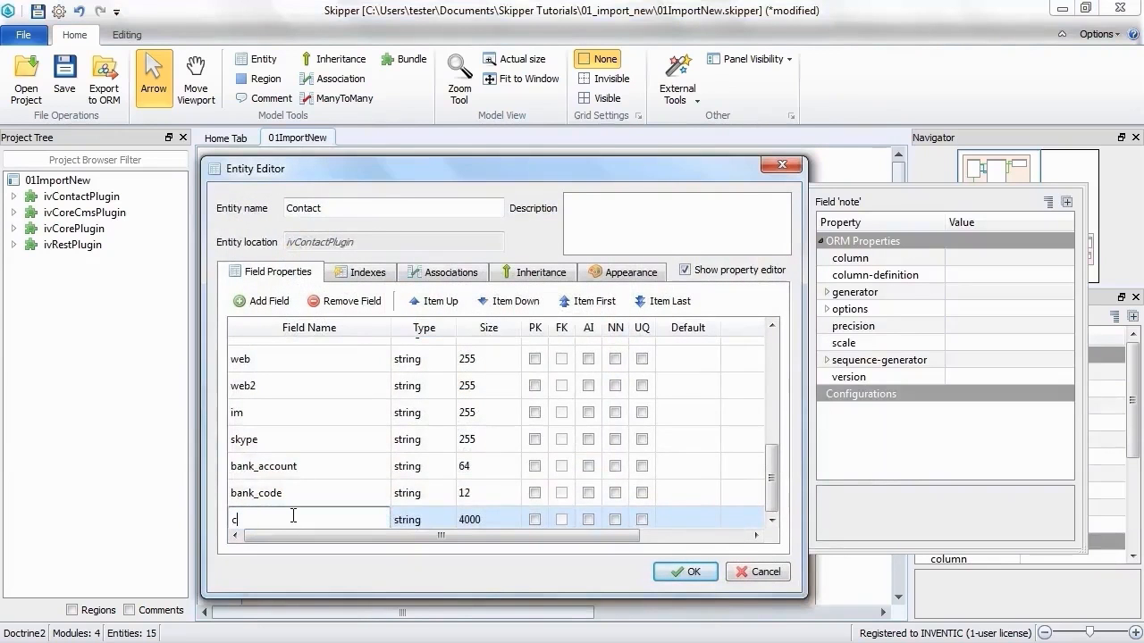
pyautogui.write('omment')
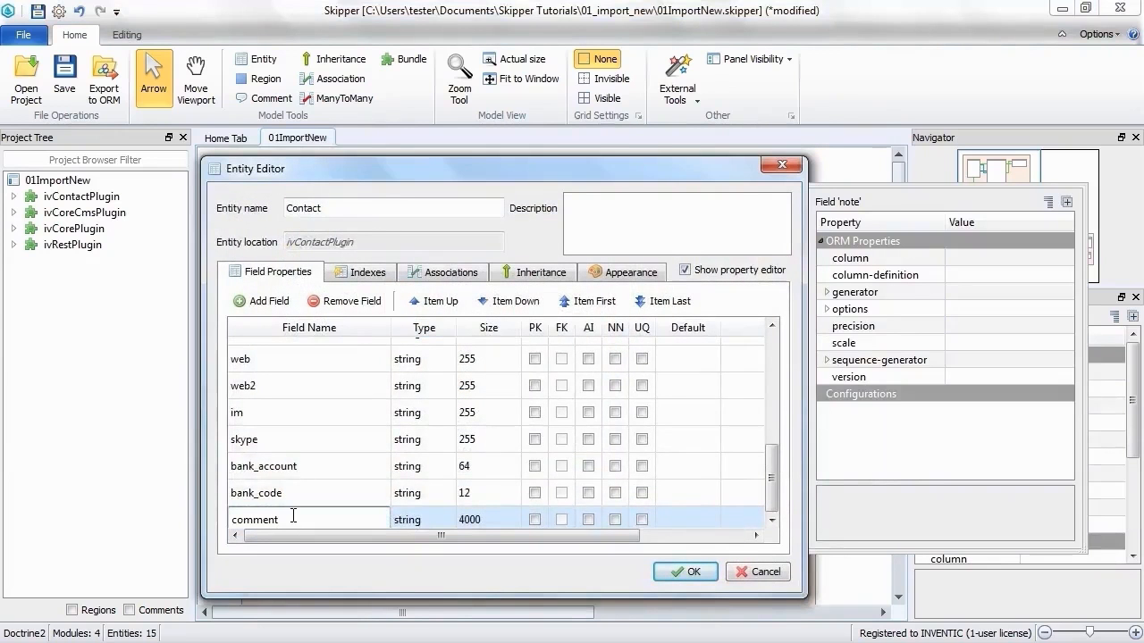
pyautogui.click(684, 572)
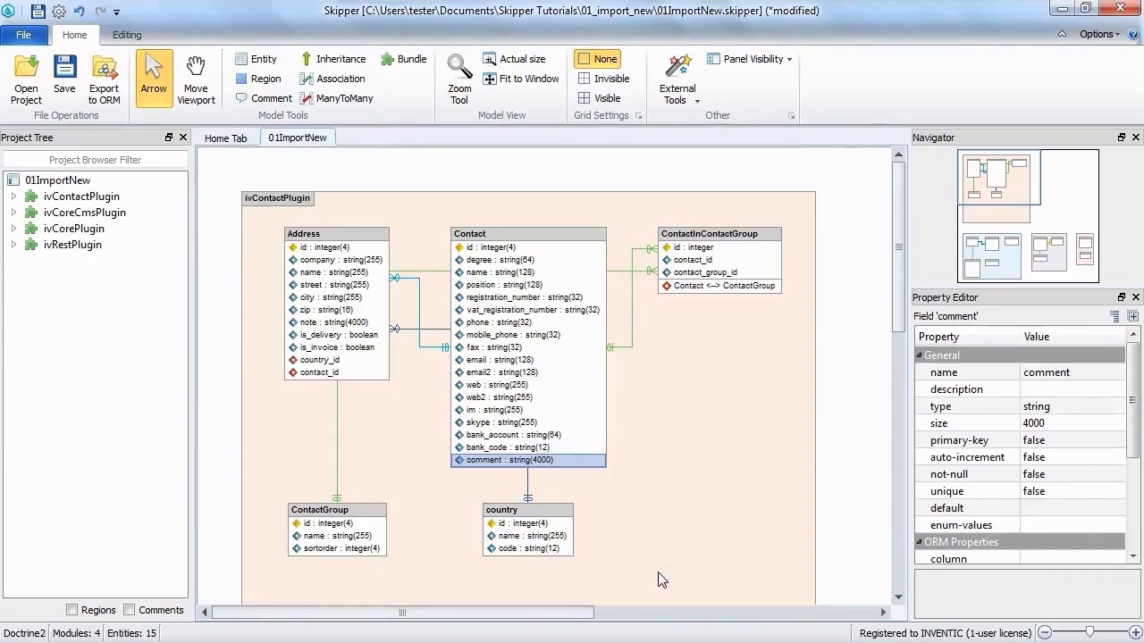
pyautogui.moveTo(170, 140)
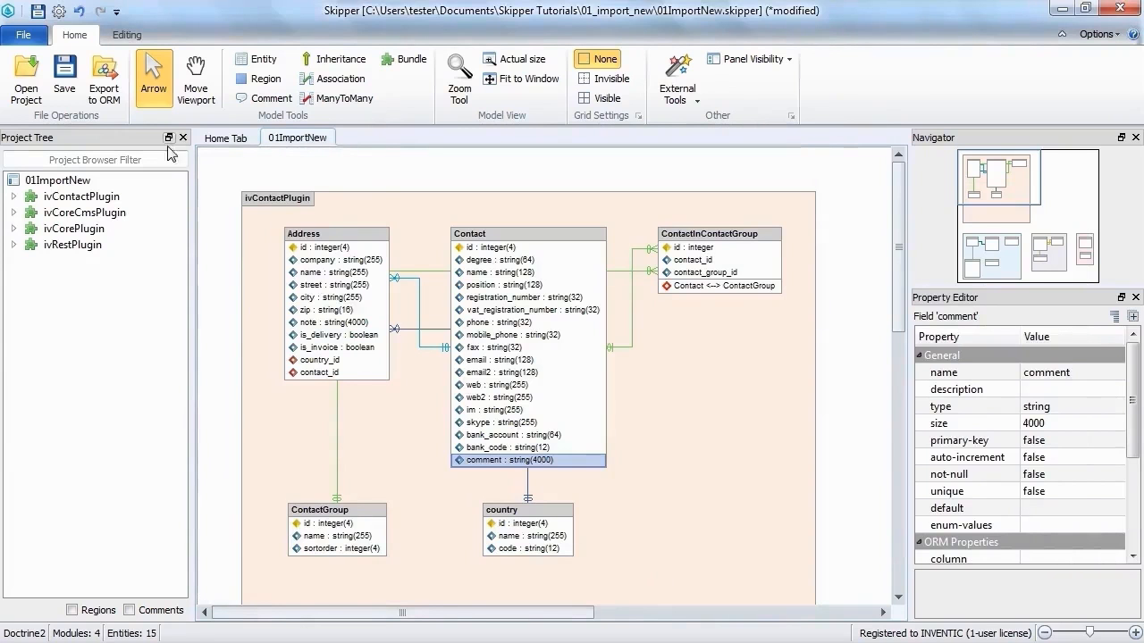
# Export project changes as Doctrine2 annotations, updating the Address, Contact and Country files
pyautogui.click(104, 79)
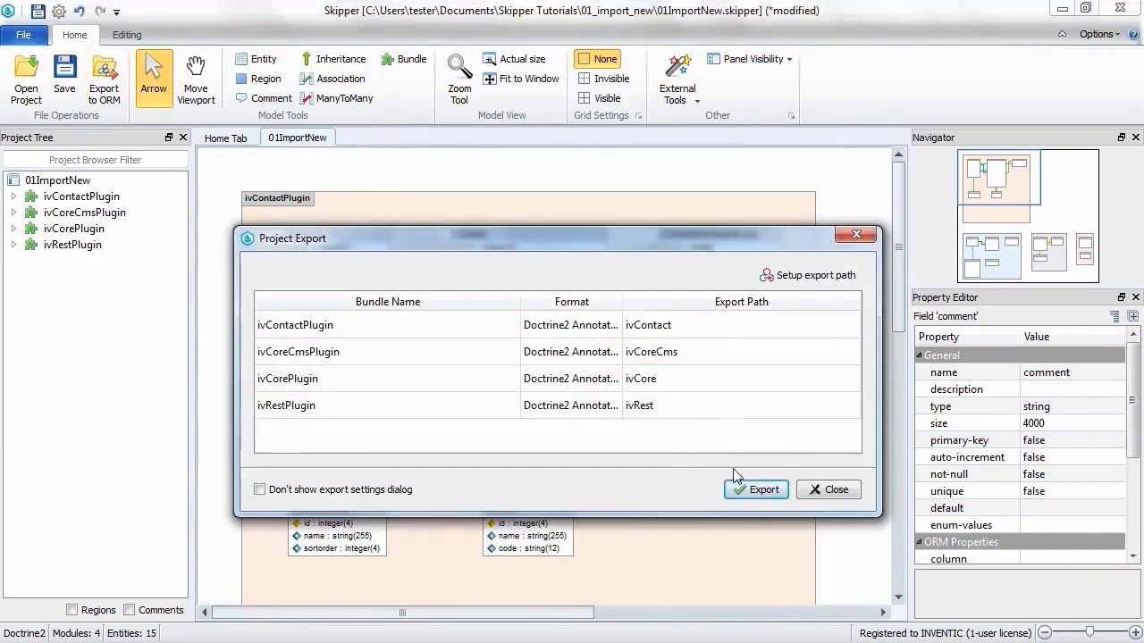
pyautogui.click(754, 490)
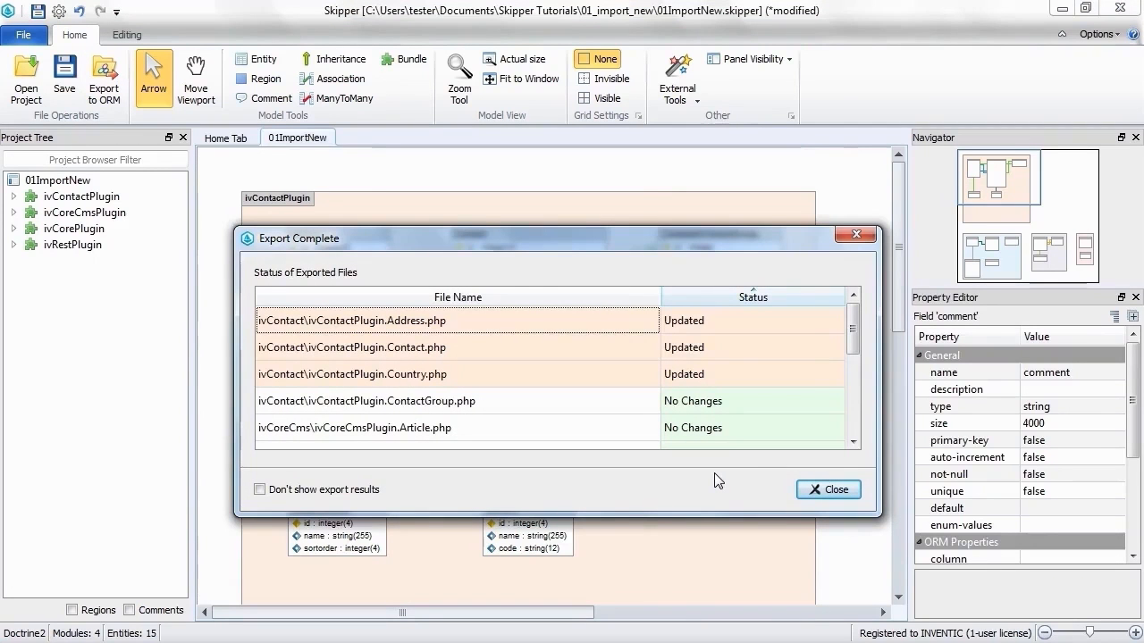
pyautogui.moveTo(723, 451)
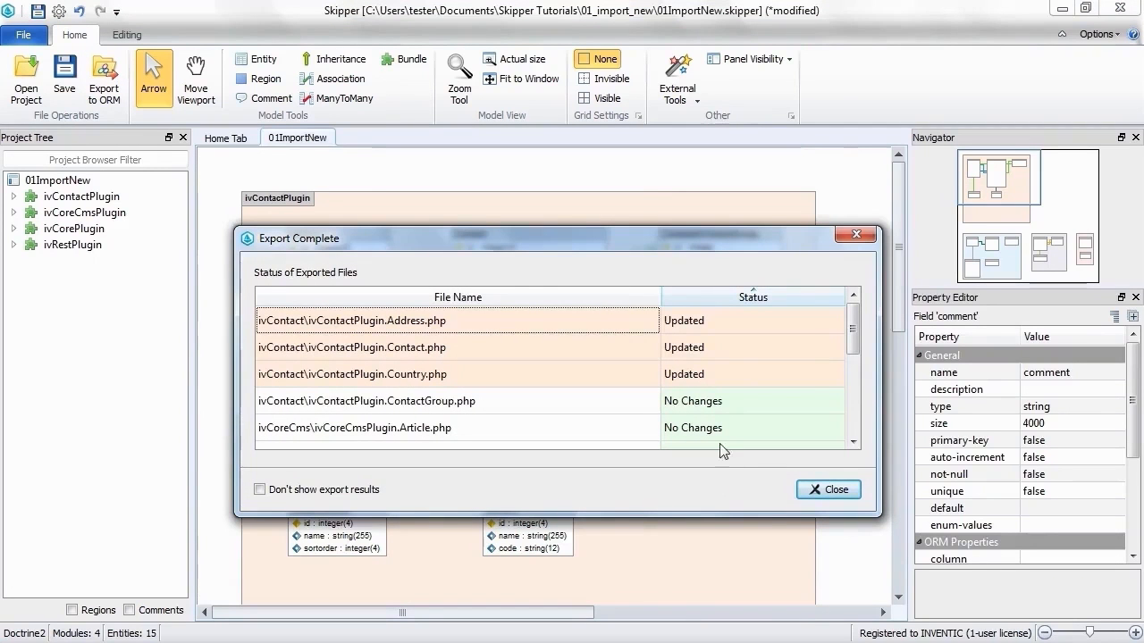
pyautogui.moveTo(736, 395)
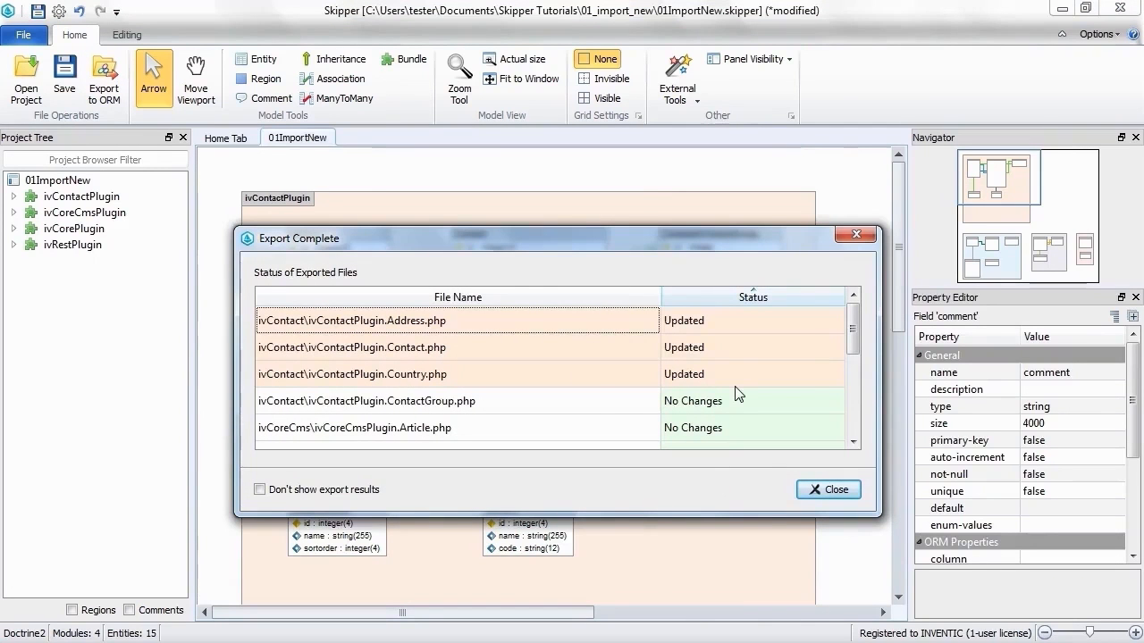